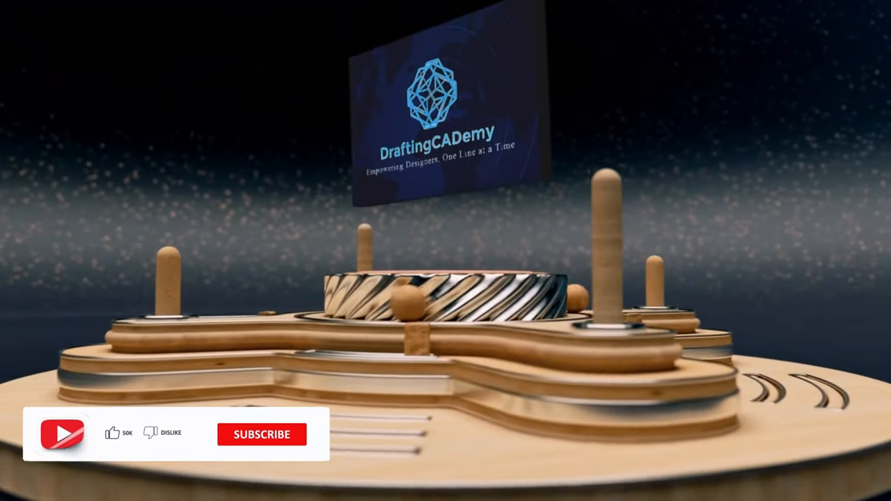
Open the Drafting Settings dialog on its Object Snap tab.
left_click(262, 434)
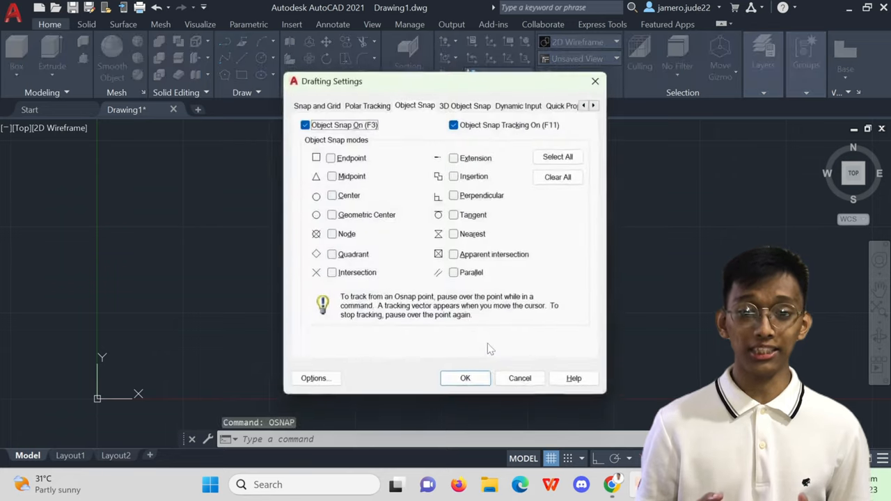
Select all 2D object snap modes and all 3D object snap modes, confirming each.
left_click(558, 156)
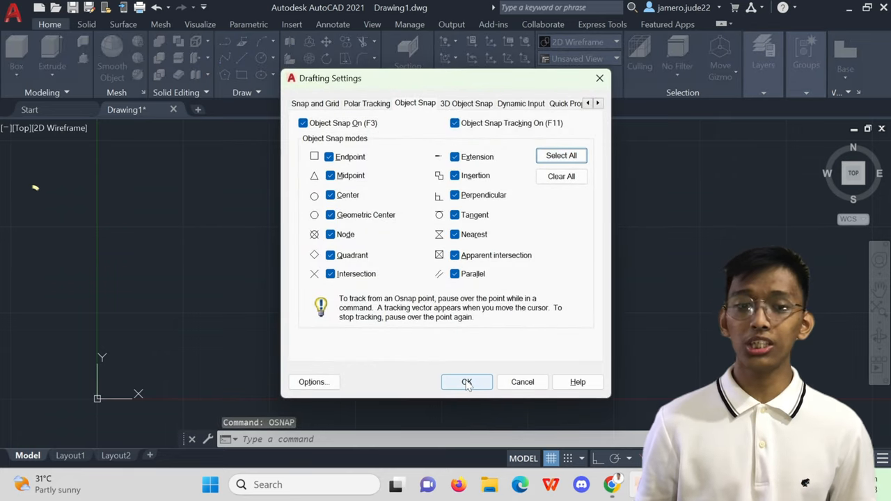
left_click(466, 382)
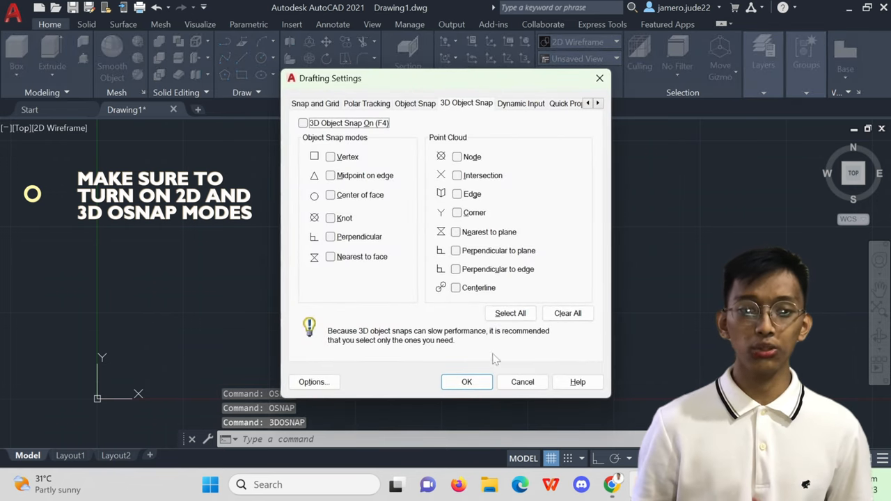
left_click(510, 313)
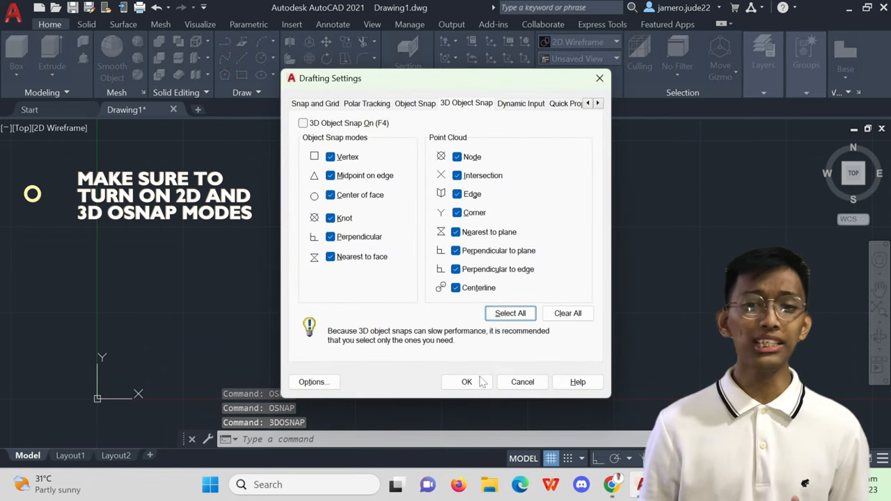
left_click(467, 382)
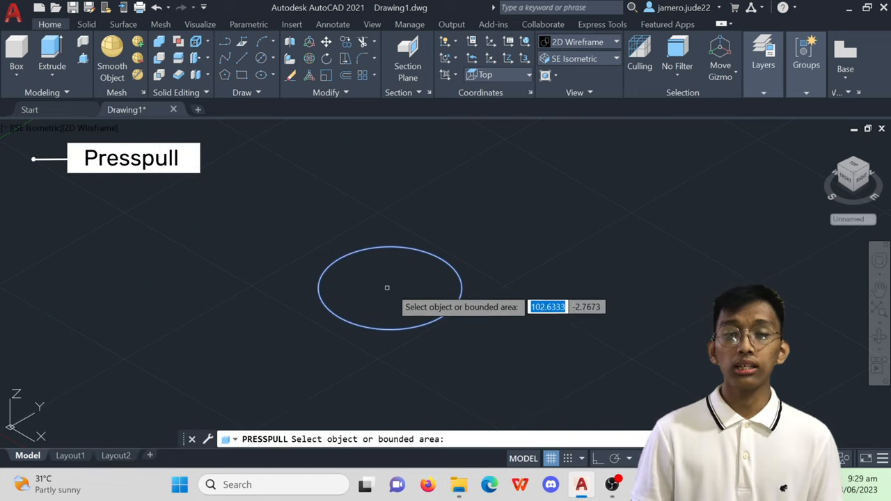
Press-pull the base circle into a thin disc and view the reference drawing from Top.
left_click(387, 287)
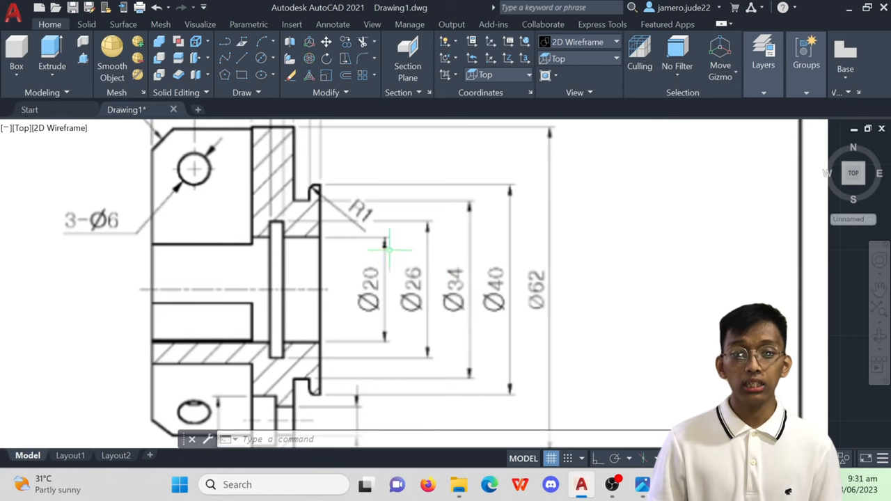
mouse_move(331, 202)
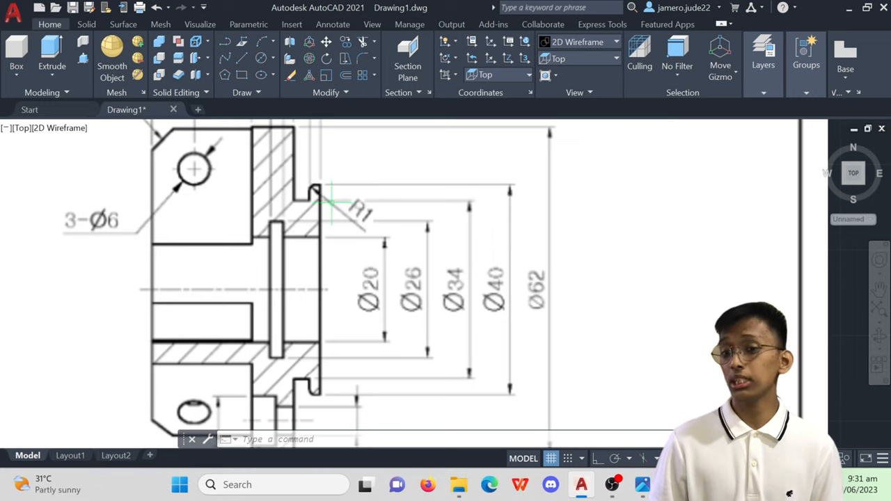
mouse_move(331, 379)
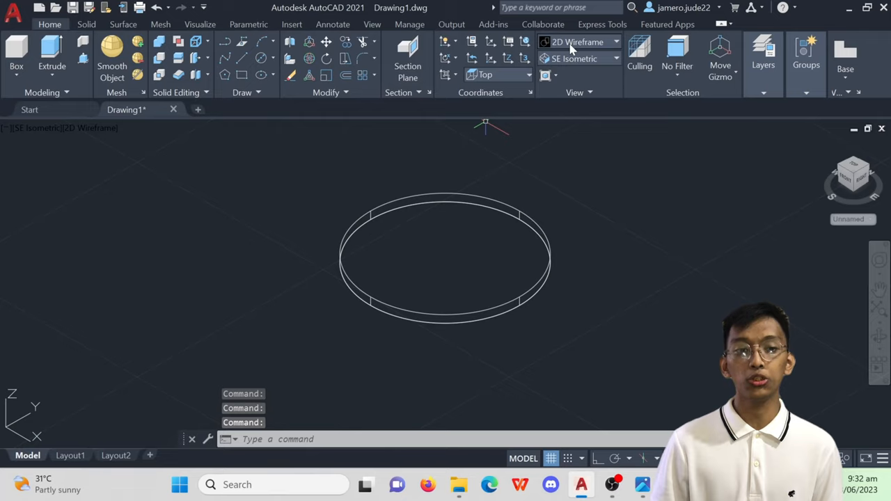
Preview the disc shaded with edges, return to 2D Wireframe, and start a circle.
left_click(615, 42)
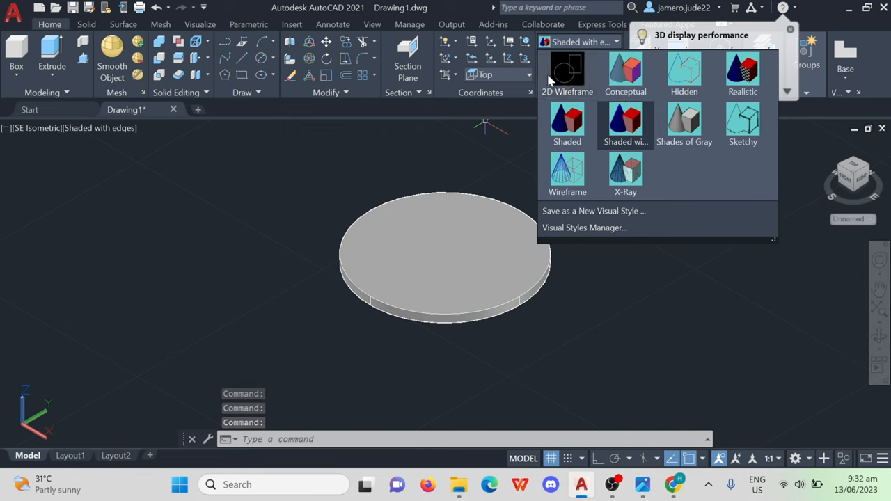
left_click(567, 73)
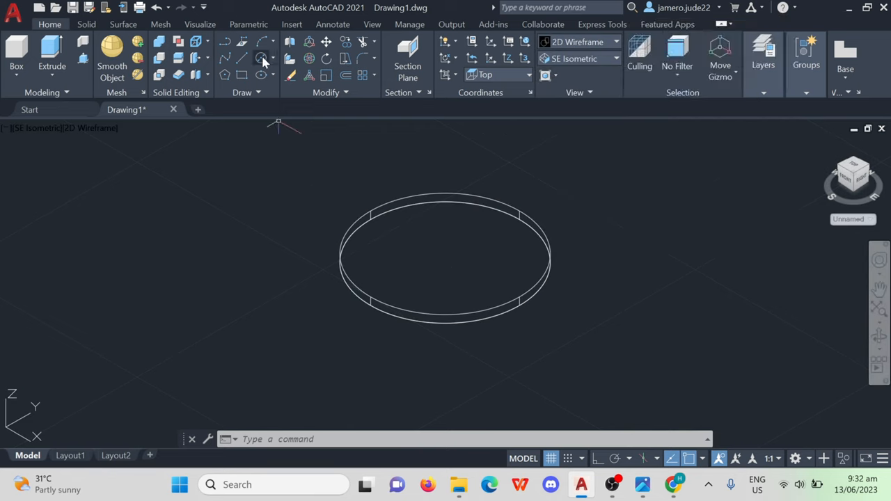
left_click(261, 58)
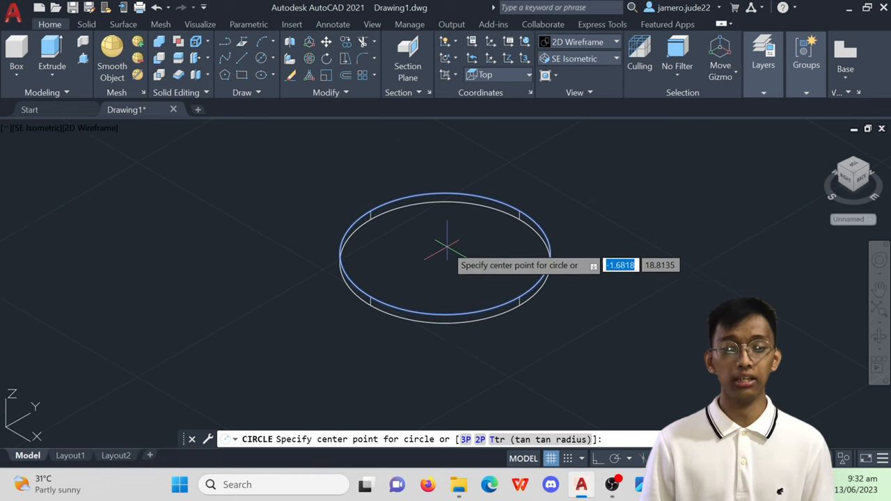
mouse_move(454, 192)
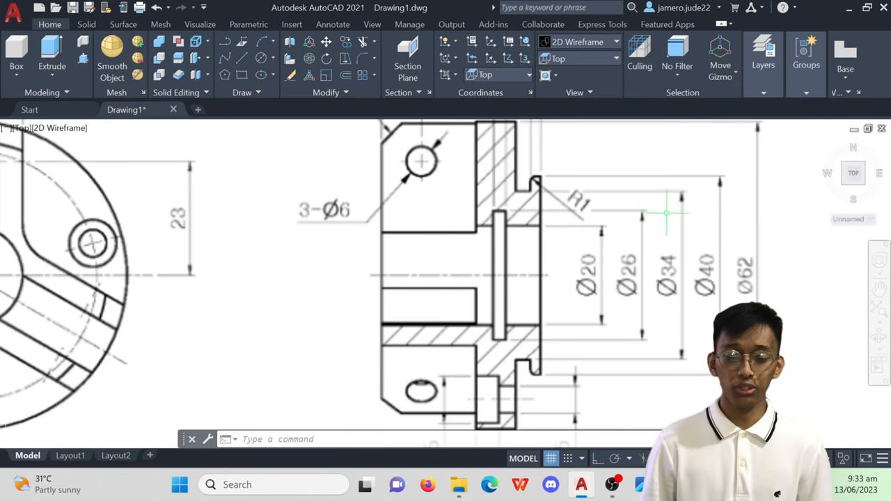
mouse_move(564, 367)
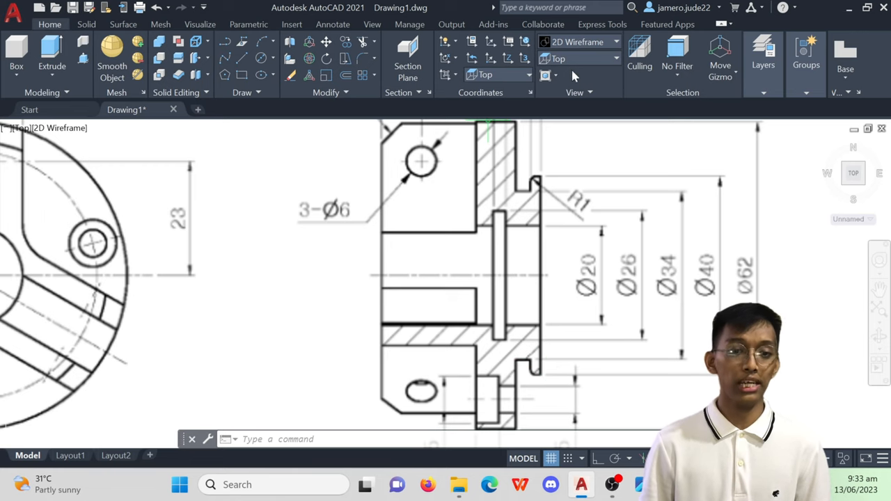
Switch the view back to SE Isometric after reading the Ø34 dimension.
left_click(577, 58)
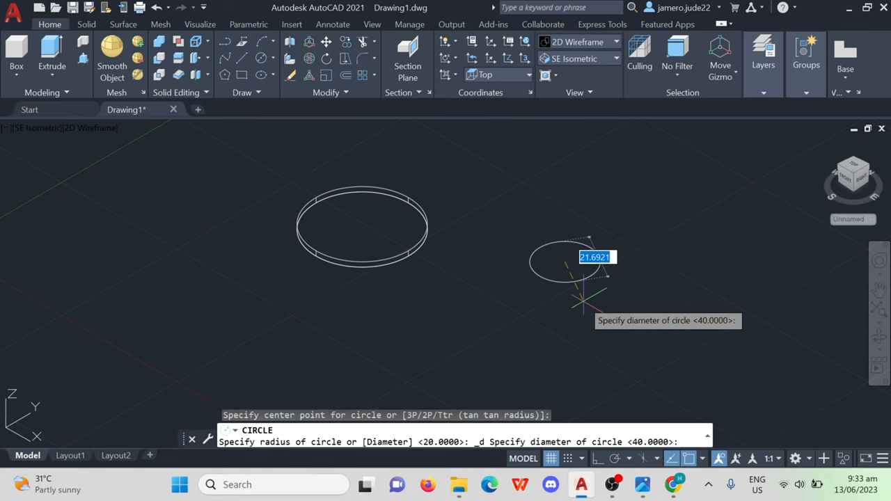
Move the 34-diameter circle by its centre onto the disc's top-face centre.
type("34")
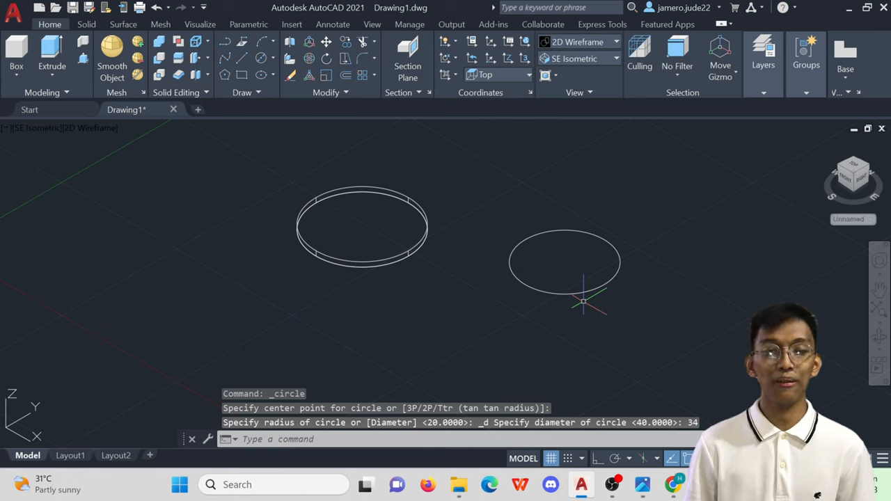
mouse_move(658, 240)
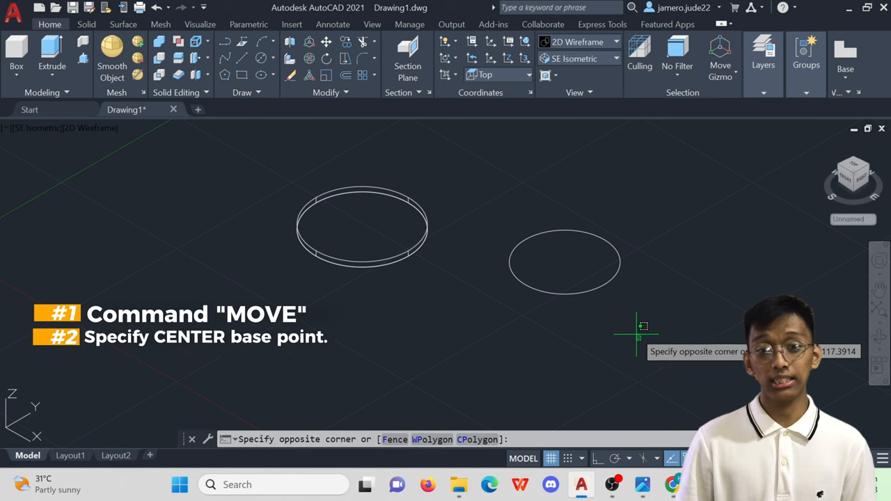
left_click(564, 261)
type("MOVE")
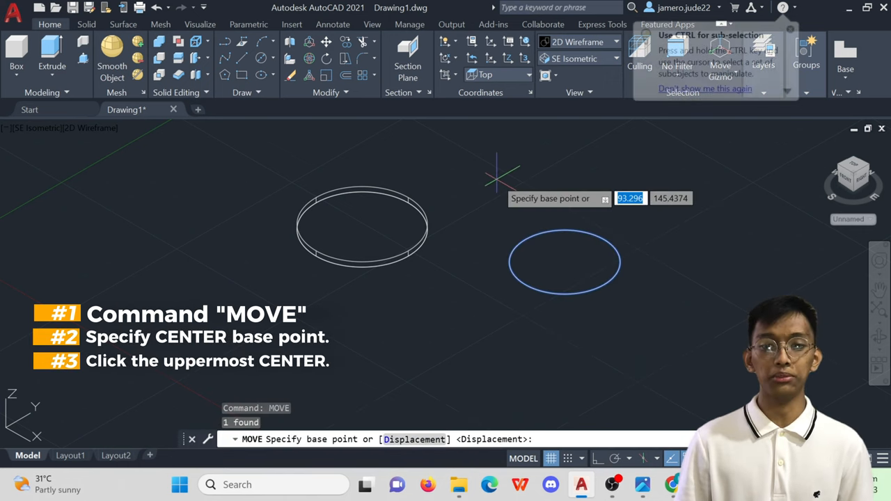
left_click(564, 263)
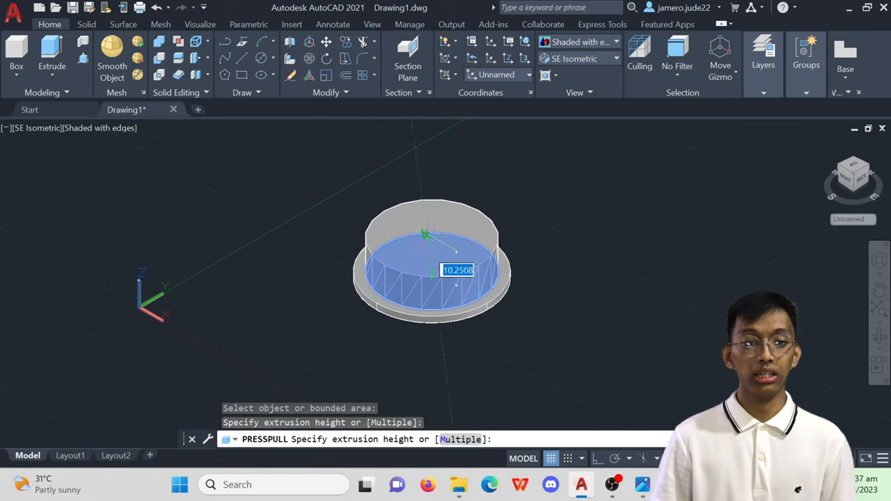
Press-pull the 34-diameter circle up to a height of 3.
type("3")
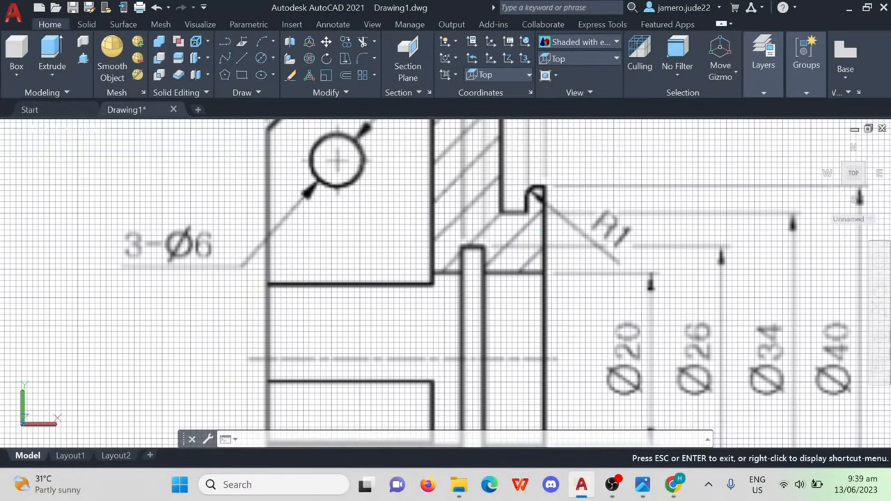
Exit the reference view with Esc and look at the model from Top.
key("Escape")
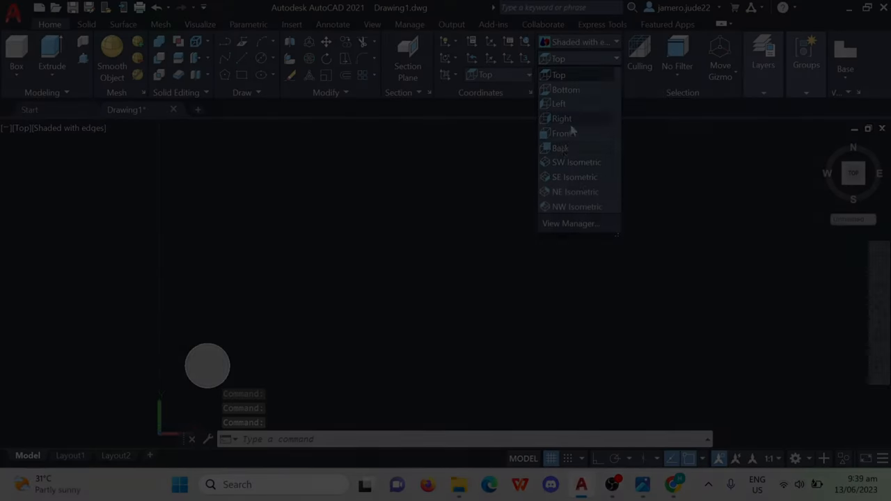
Set the view to SE Isometric from the view dropdown.
left_click(574, 176)
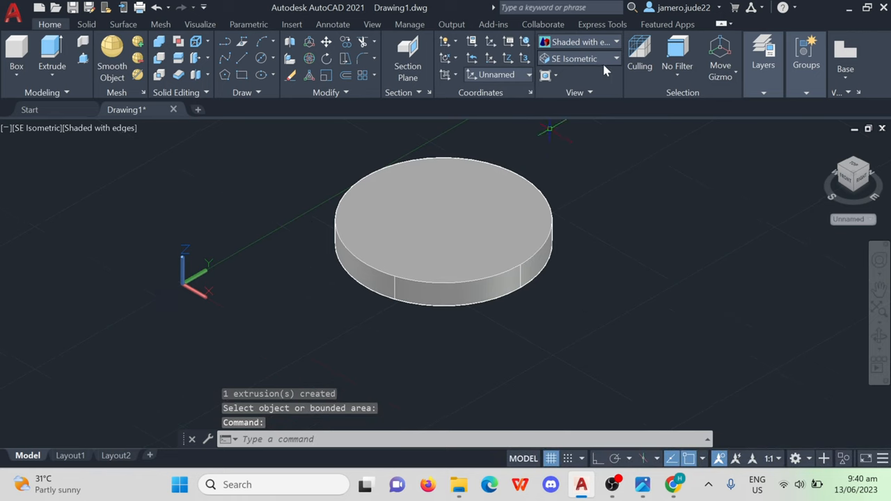
left_click(575, 58)
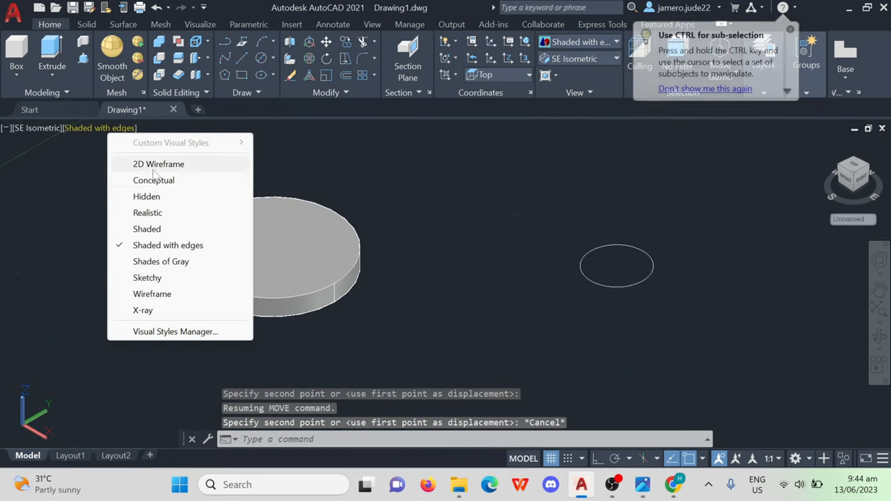
Set the visual style to 2D Wireframe and centre the circle on the stepped cylinder.
left_click(159, 163)
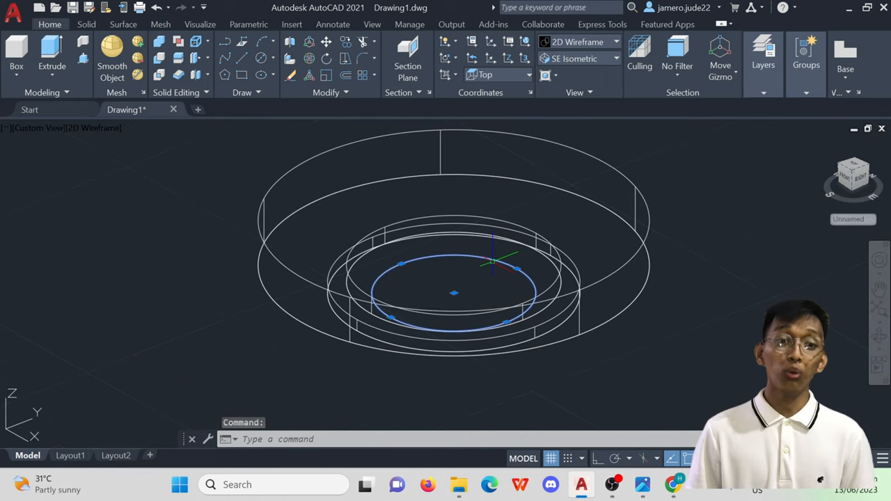
Presspull the centred circle up 2.5 units into a solid disc.
left_click(456, 293)
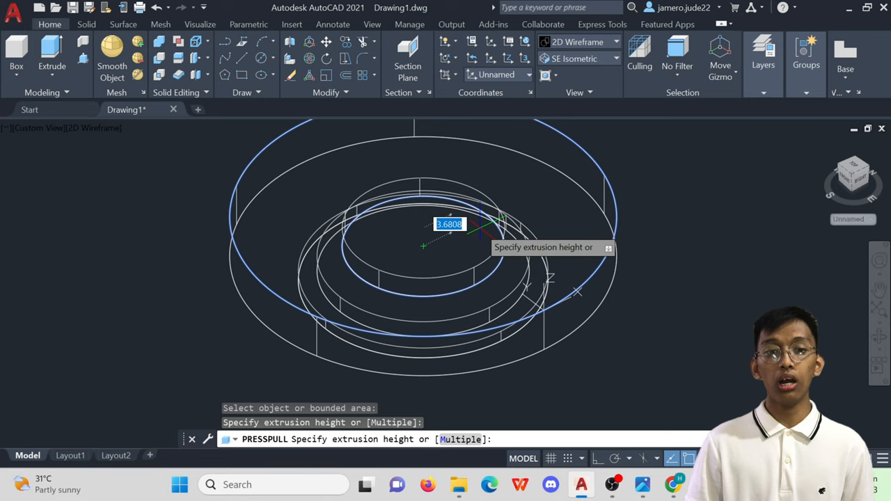
type("2.5")
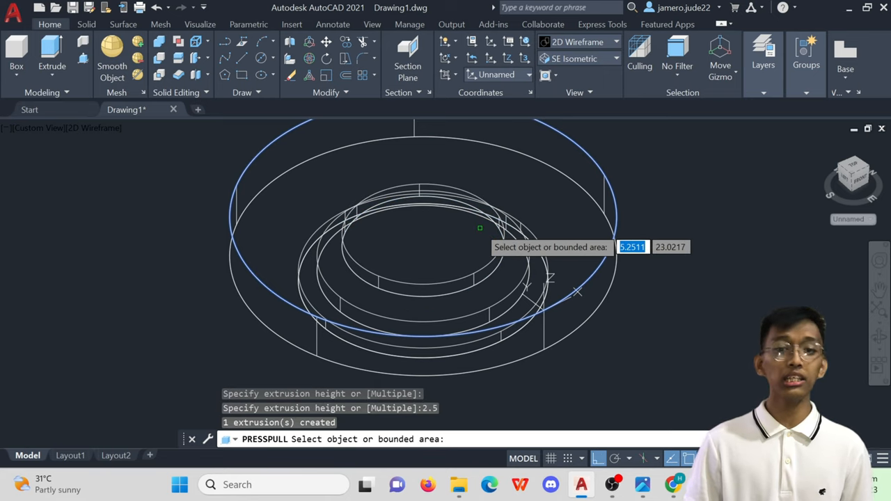
key("Escape")
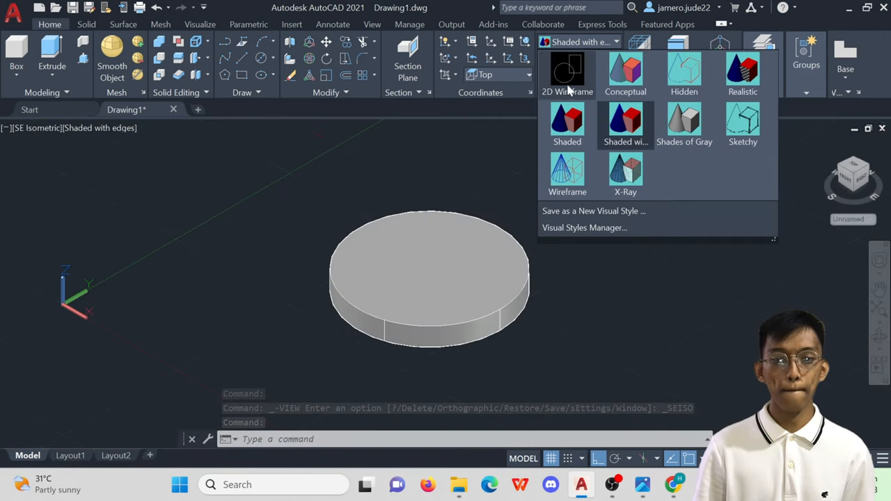
In 2D Wireframe, subtract the inner cylinder from the main solid.
left_click(567, 73)
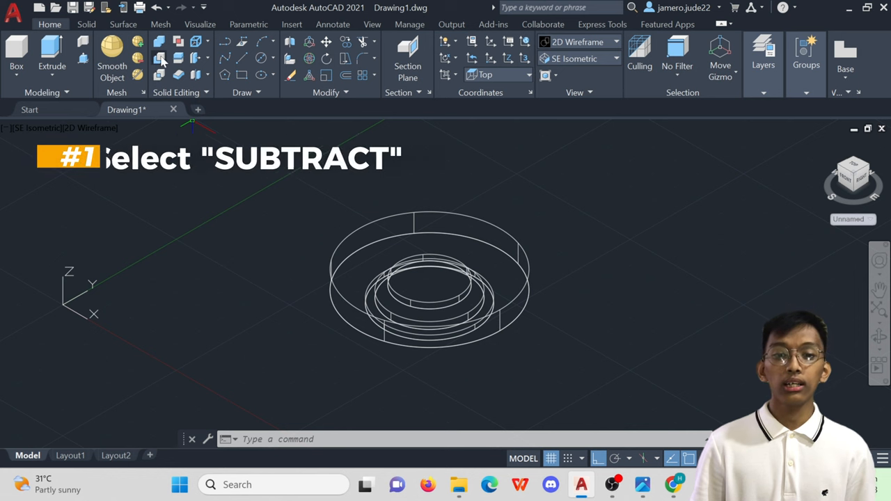
left_click(159, 58)
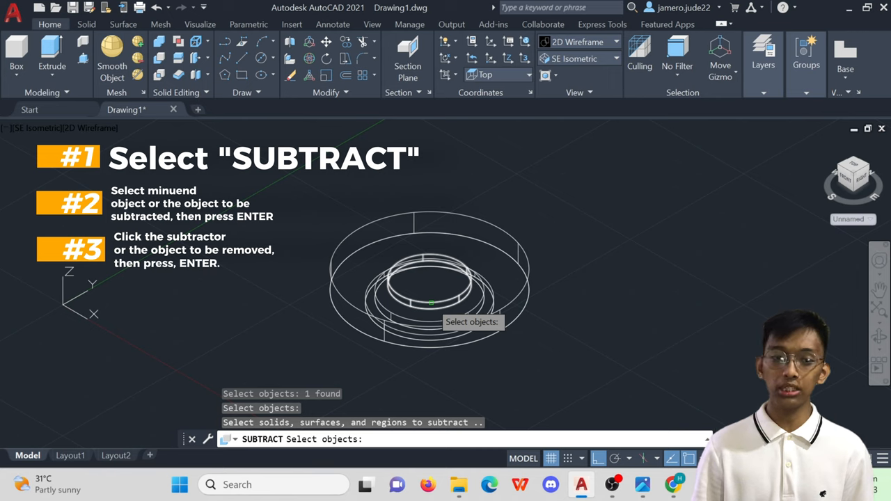
left_click(428, 282)
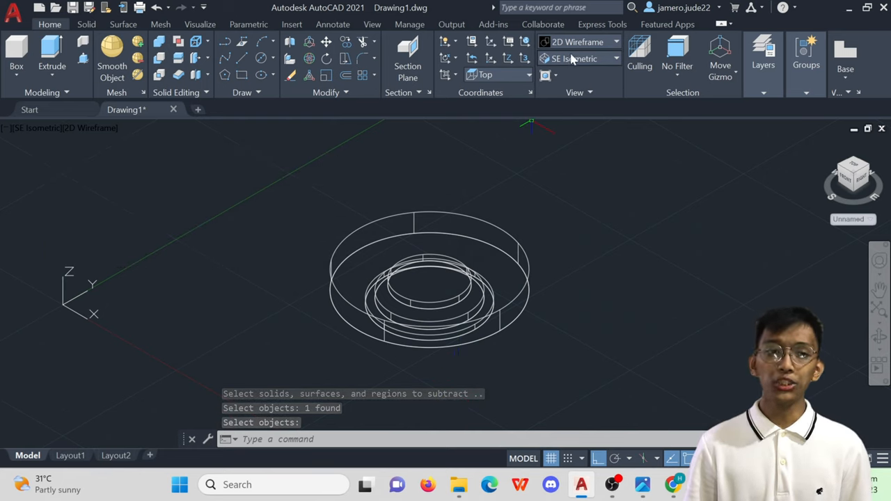
Shade the model with edges, view it from the front, then orbit to an angle.
left_click(615, 42)
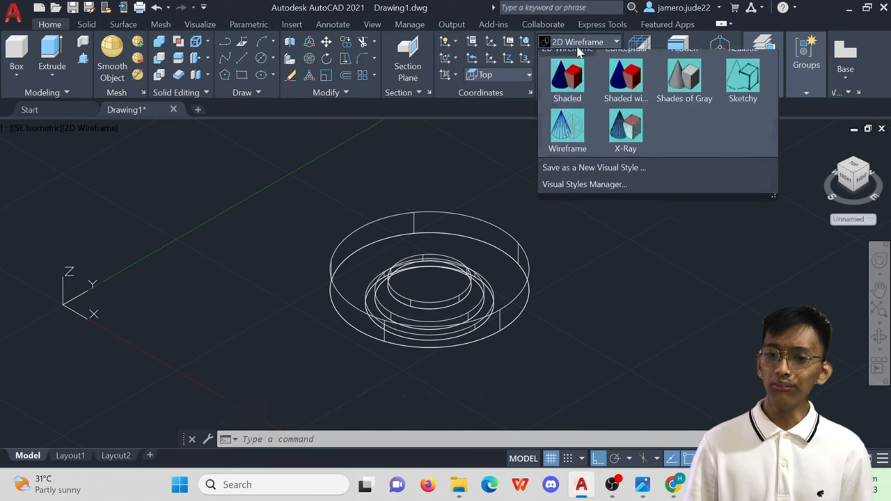
left_click(625, 79)
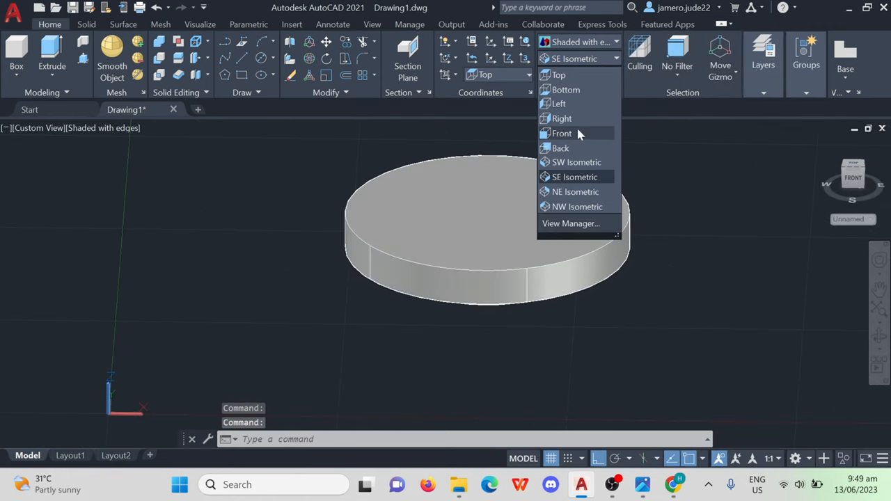
left_click(562, 133)
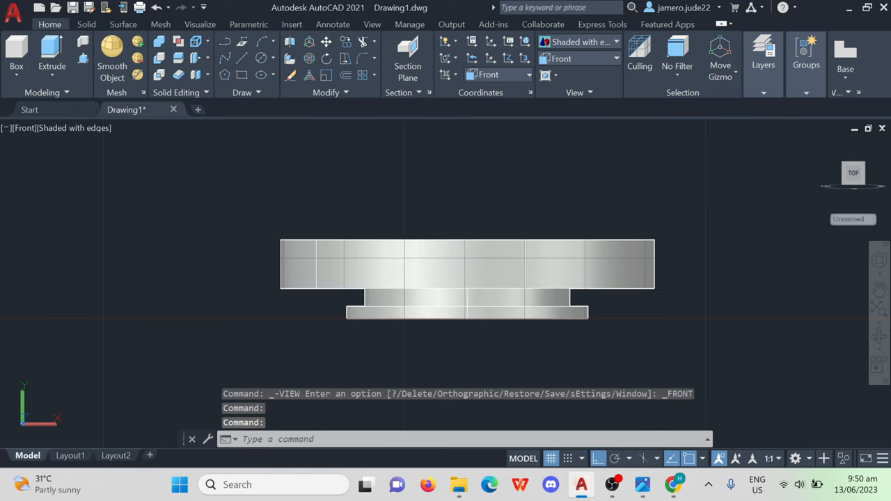
left_click(453, 263)
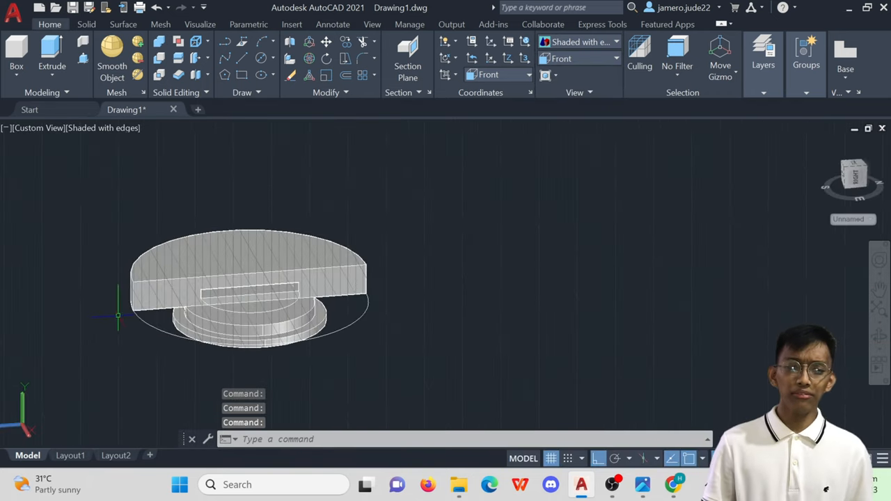
scroll("up", 3)
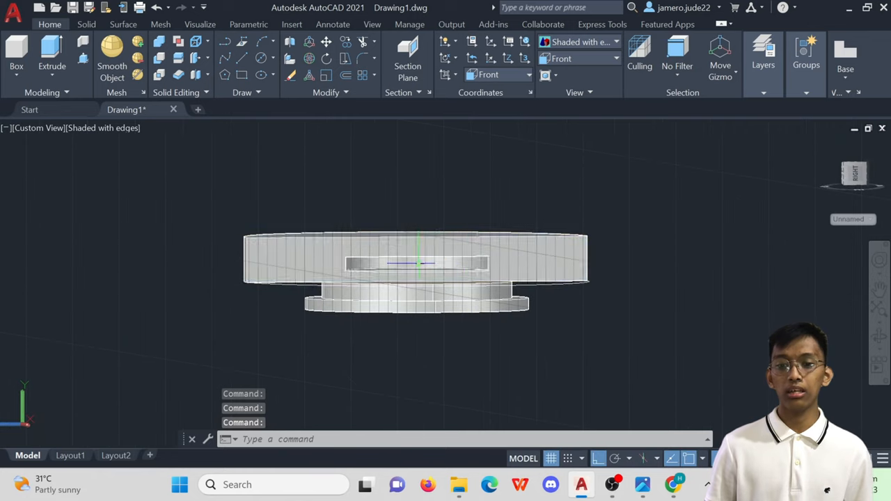
Check the stepped solid from the front, then switch to Top view.
left_click(414, 271)
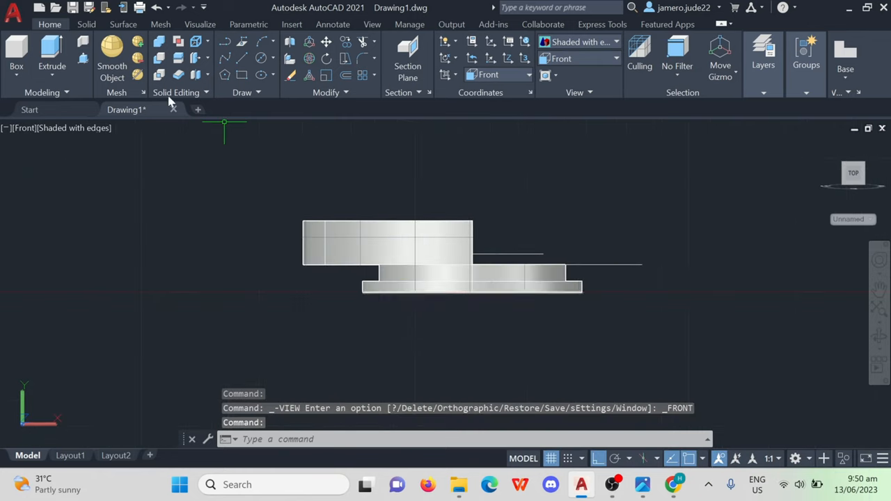
left_click(154, 7)
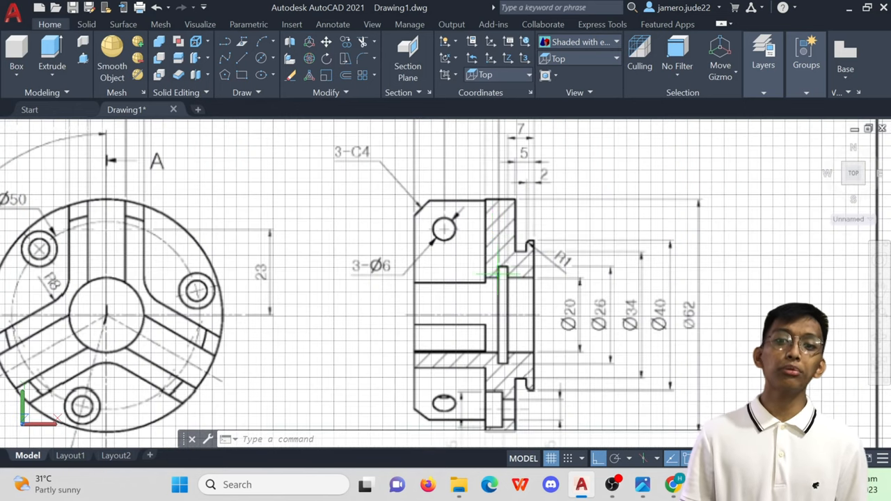
Scroll to the reference end view with three bolt holes, Ø50 pitch circle, 120° spacing.
scroll("down", 3)
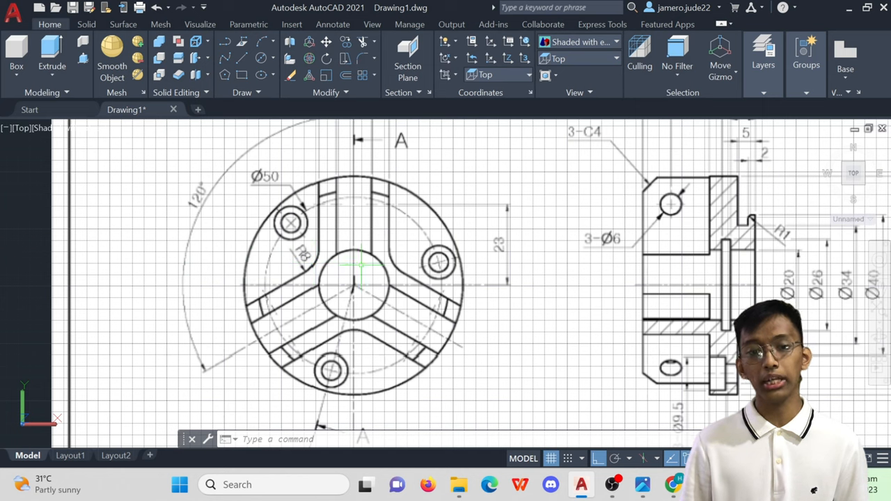
mouse_move(299, 285)
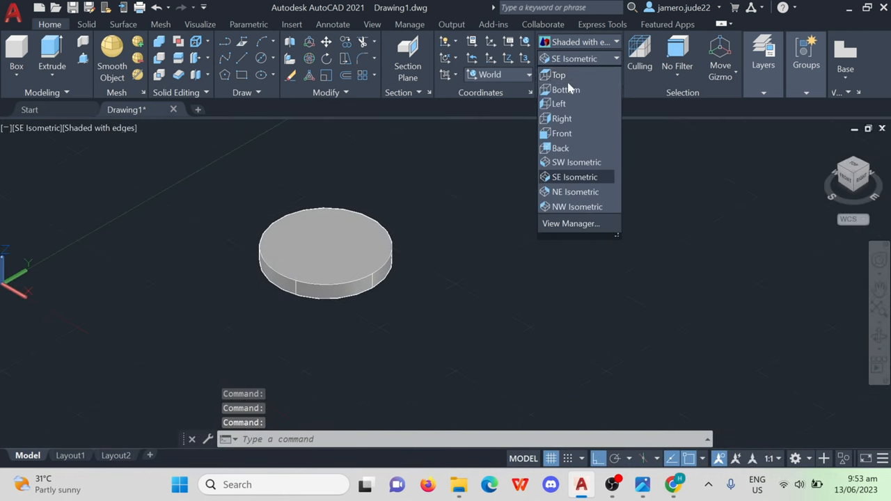
From Top view, draw a circle beside the disc and three radial lines 120° apart.
left_click(558, 75)
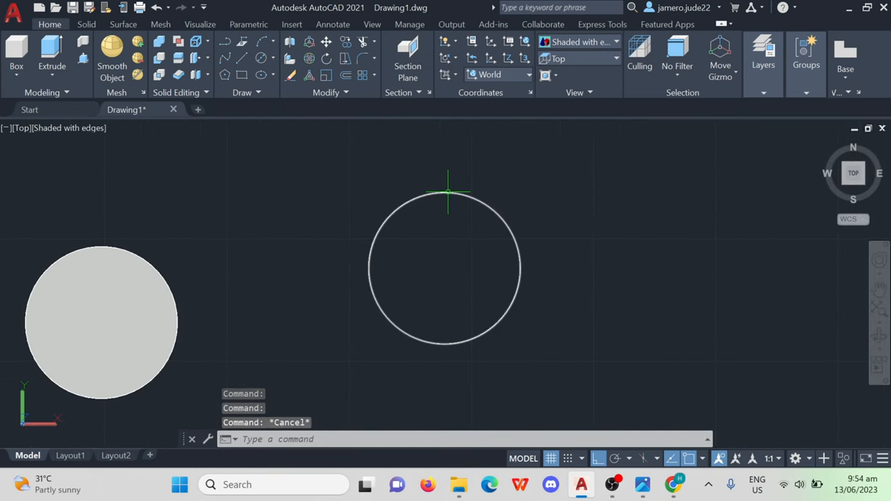
left_click(456, 202)
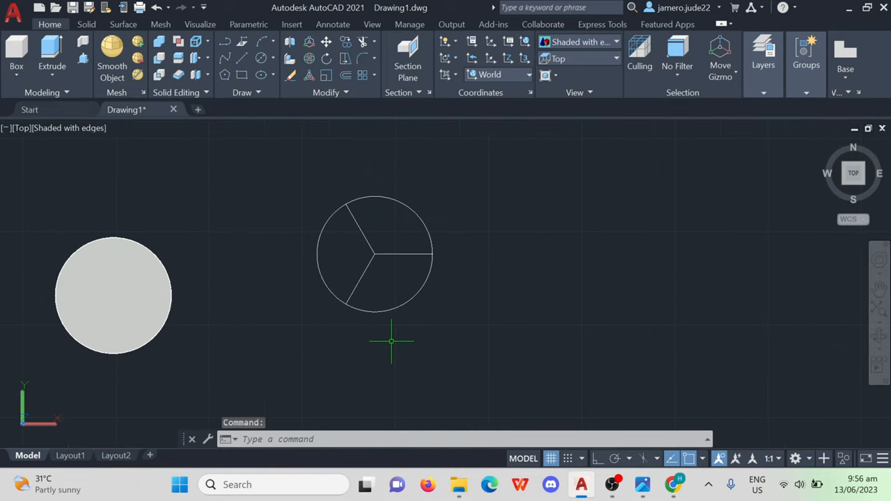
Offset the radial lines into spoke edges and add a small hub circle.
left_click(390, 341)
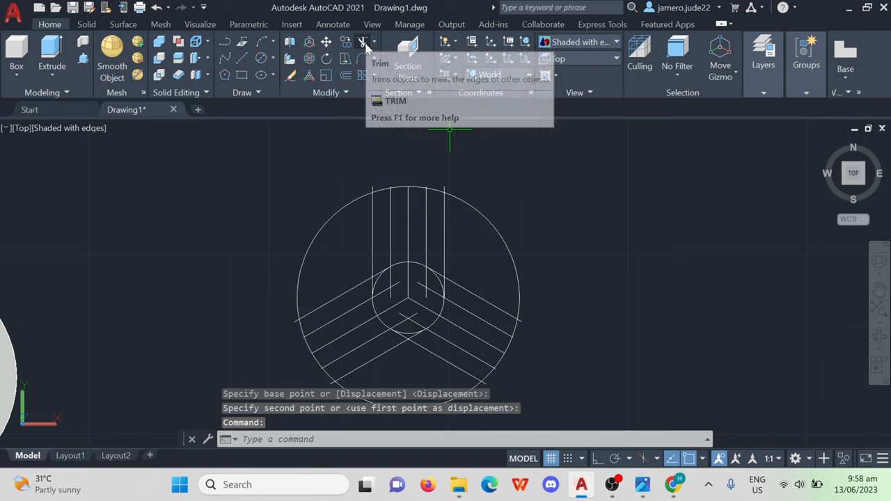
left_click(362, 42)
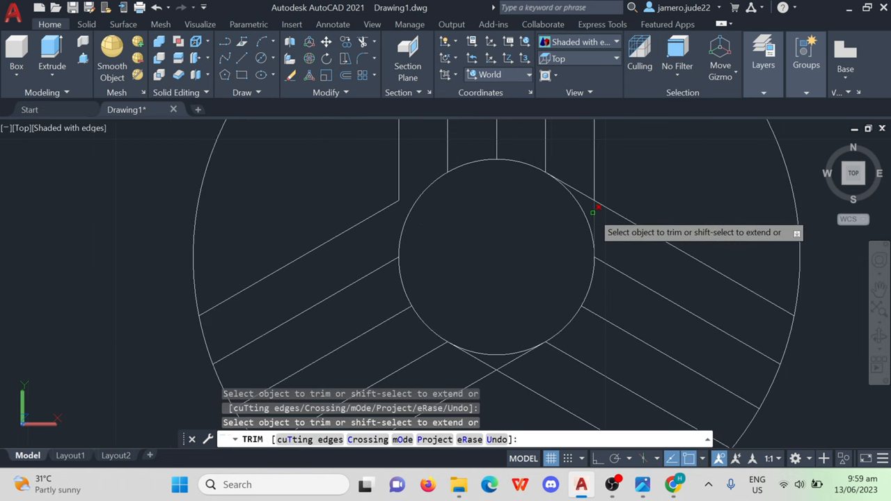
Trim the excess spoke lines, then clear the Intersection object snap in OSNAP.
key("Escape")
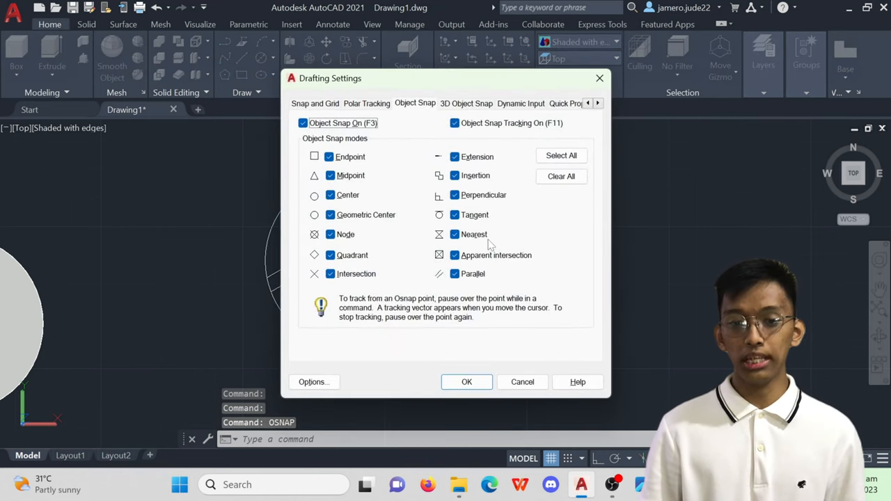
left_click(330, 274)
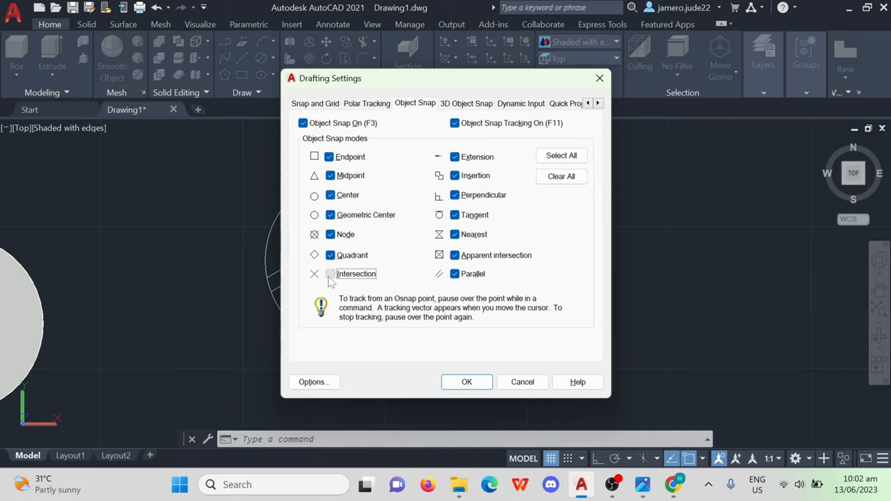
Re-enable the Intersection snap and close Drafting Settings.
left_click(330, 274)
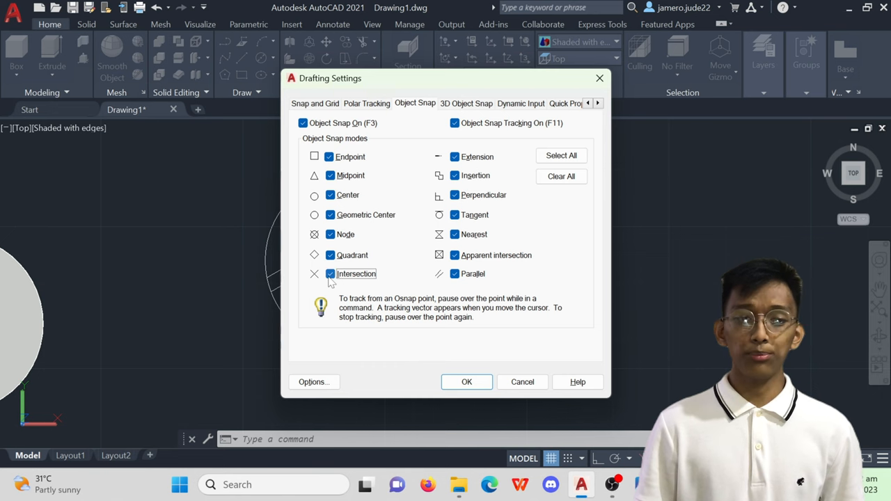
left_click(467, 381)
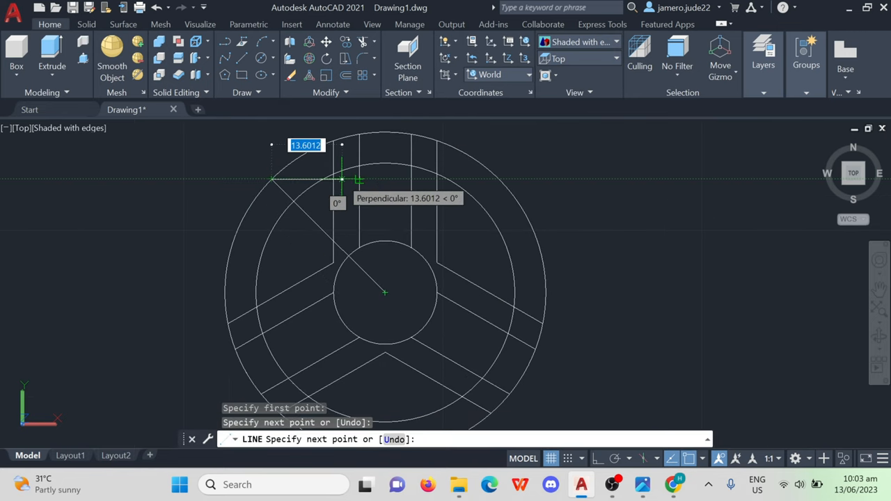
End the perpendicular line at the top spoke.
key("Escape")
type("19")
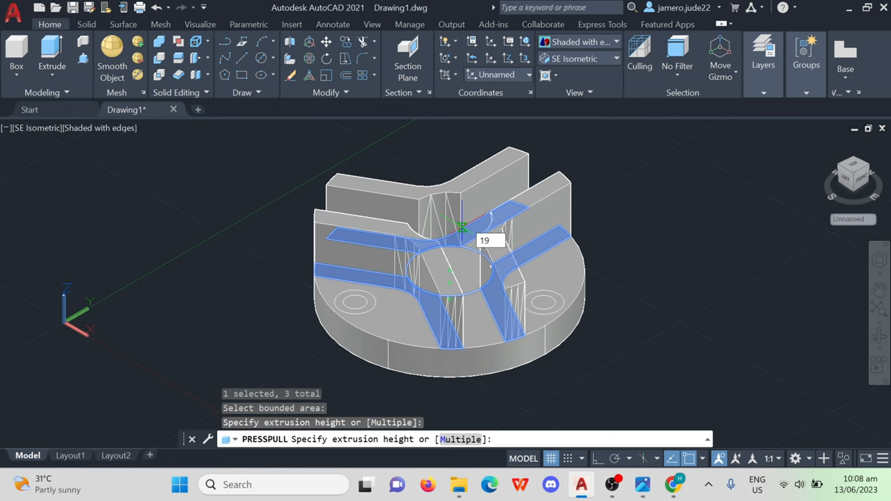
Press-pull the three spoke regions up 19 mm from the disc top.
key("Enter")
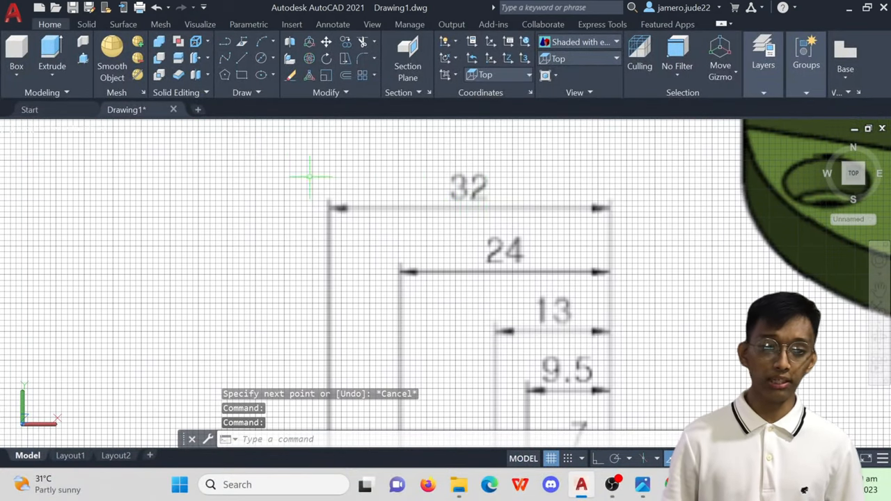
mouse_move(481, 203)
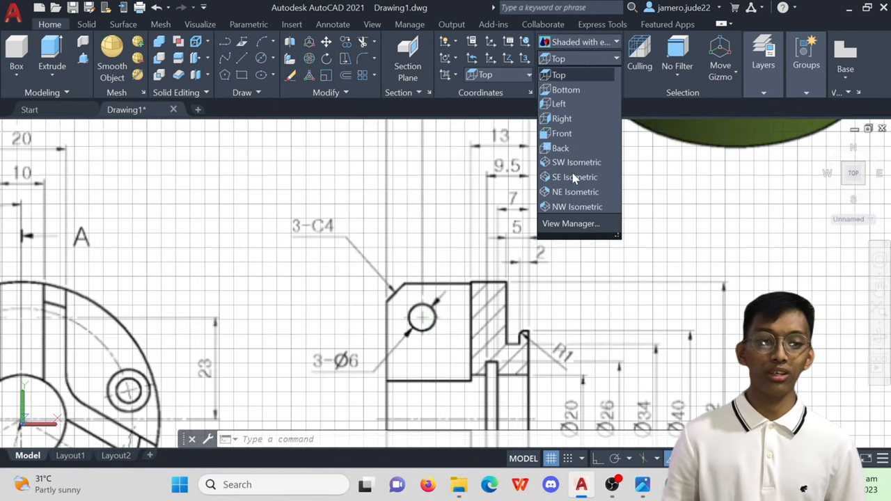
Draw a 6 mm diameter cylinder oriented by axis endpoint at a spoke's outer end.
left_click(574, 177)
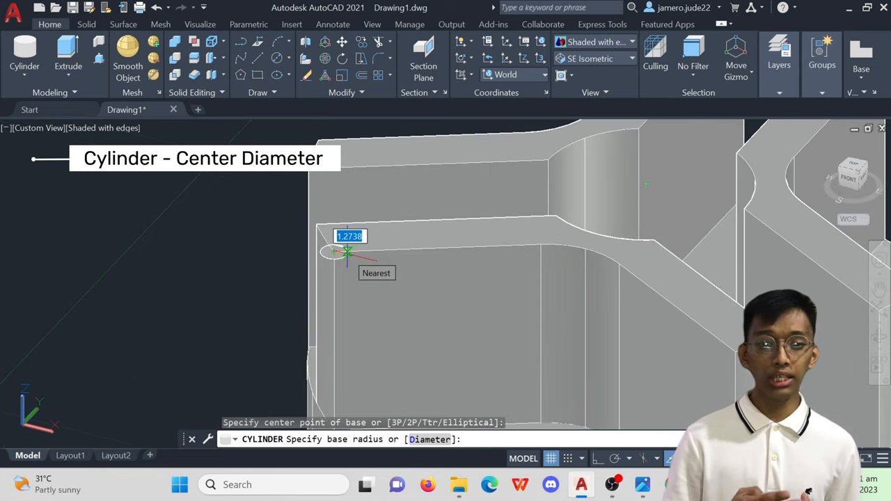
type("d")
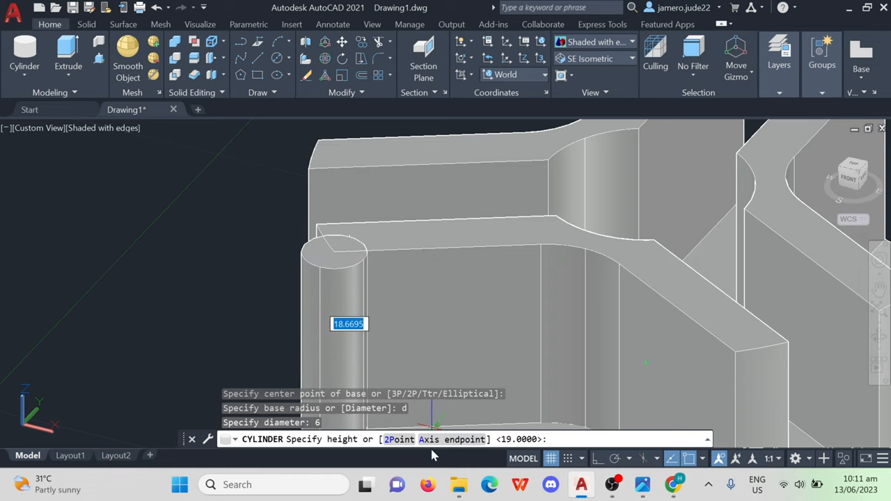
type("A")
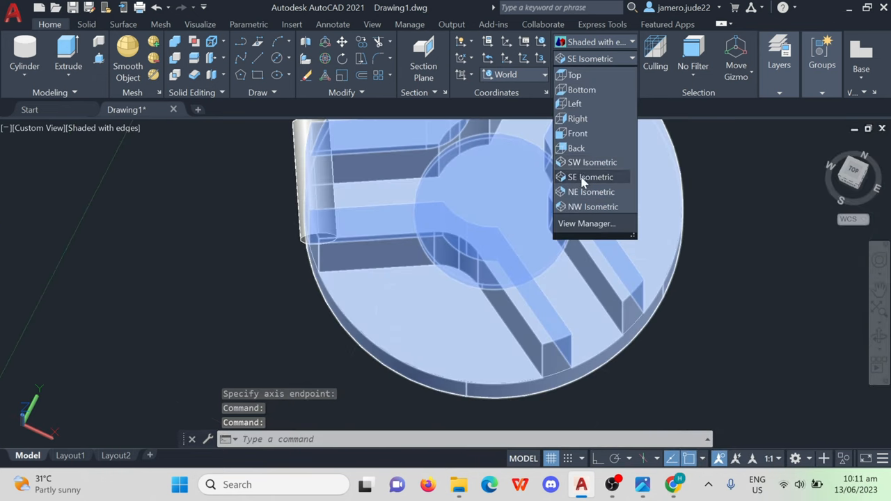
left_click(589, 177)
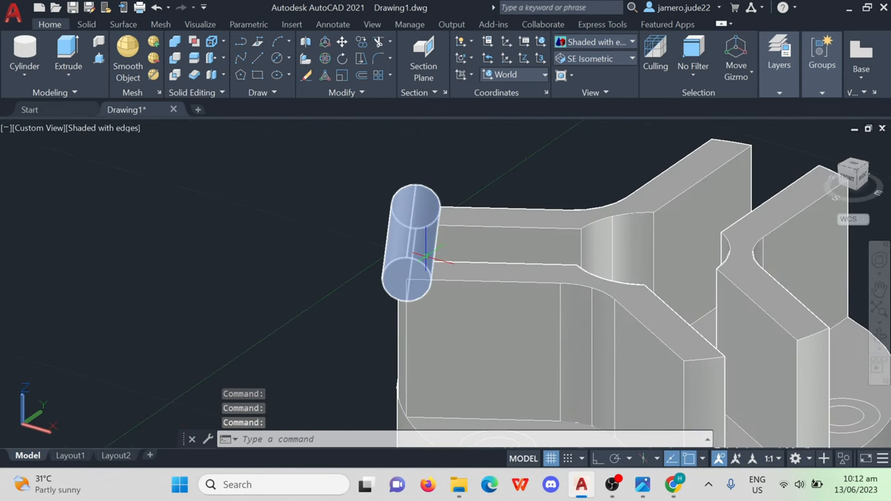
mouse_move(414, 241)
type("MOVE")
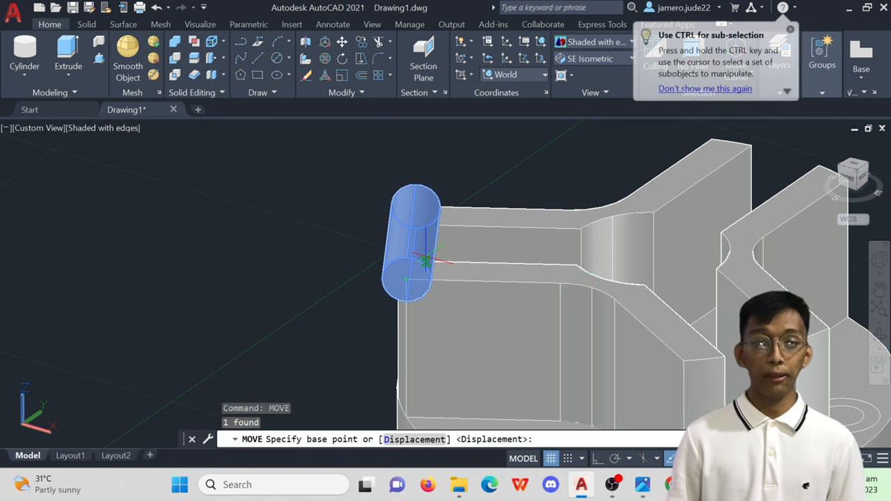
Move the 6 mm cylinder 8 mm down in -Z into the spoke end.
left_click(425, 261)
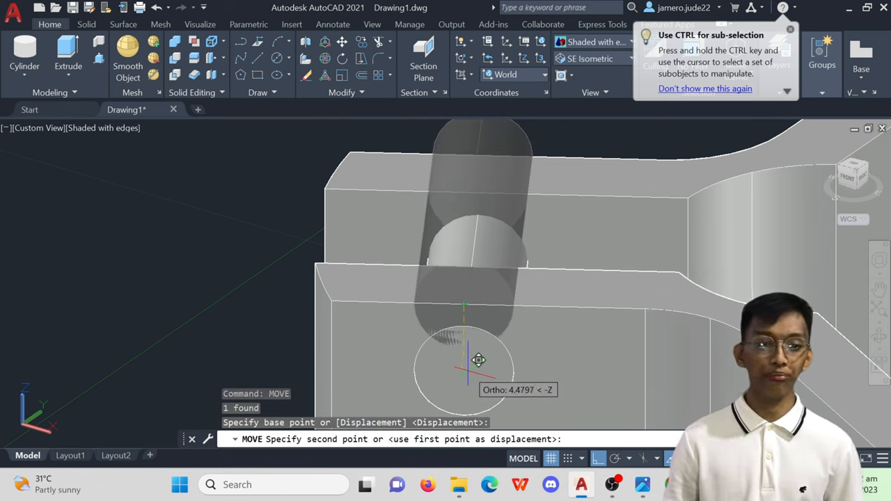
type("8")
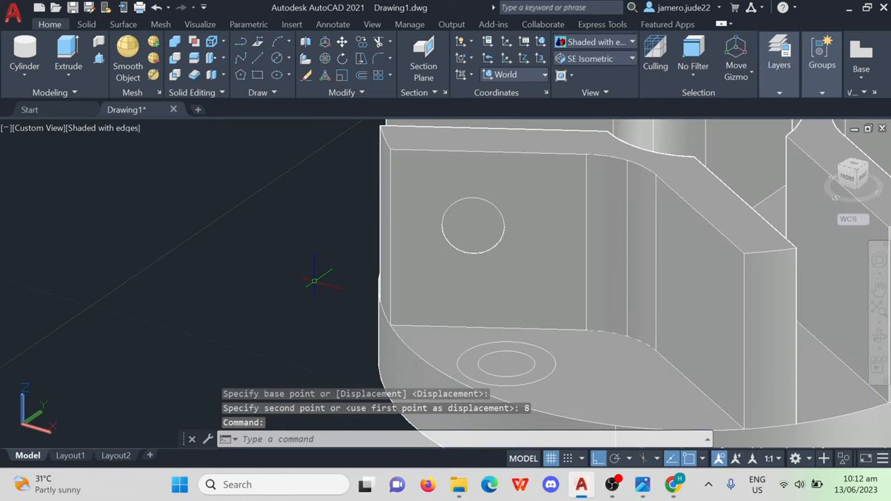
left_click(24, 52)
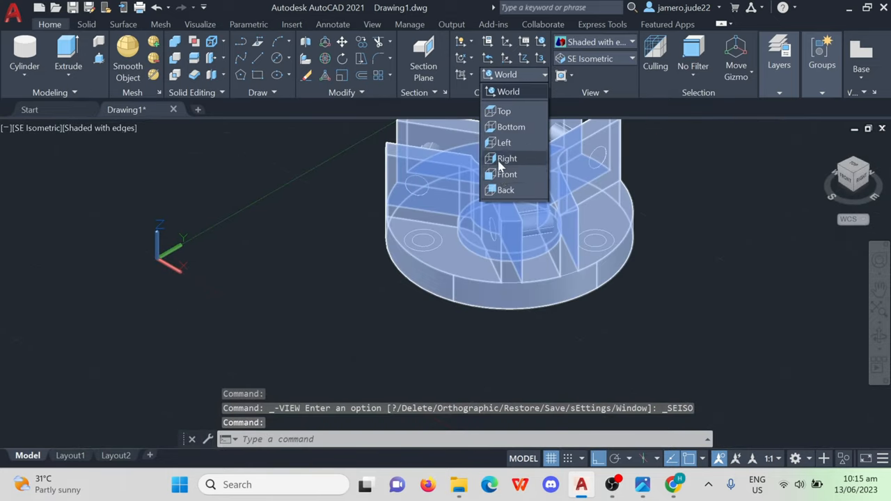
Reset the UCS to World with the flange shown in SE Isometric.
left_click(506, 174)
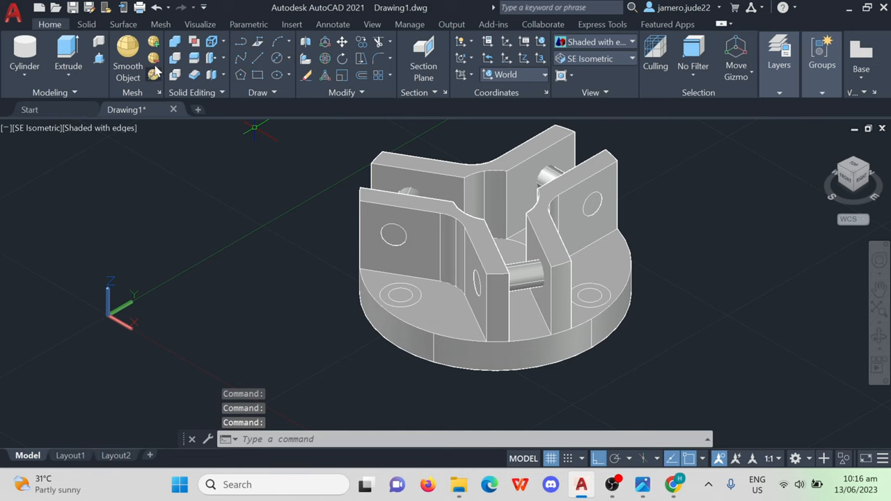
mouse_move(174, 58)
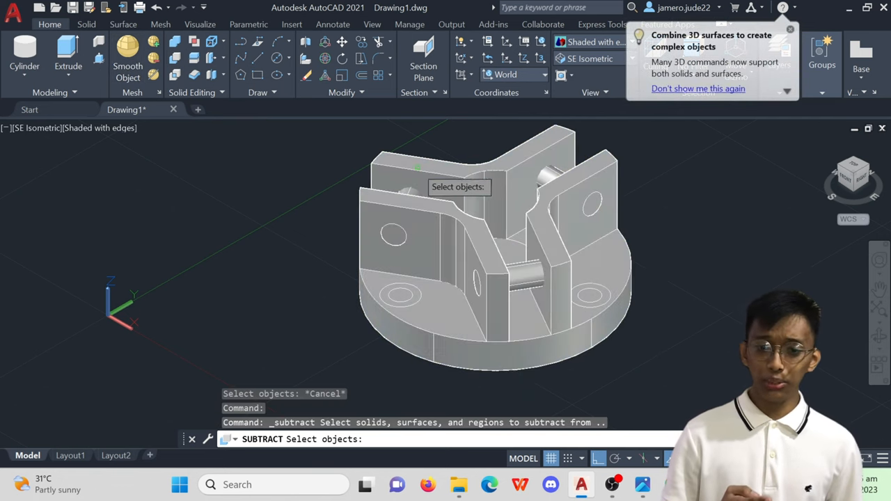
Subtract the hole cylinders from the flange solid to cut 6 mm spoke holes.
left_click(487, 244)
type("CHAMFER")
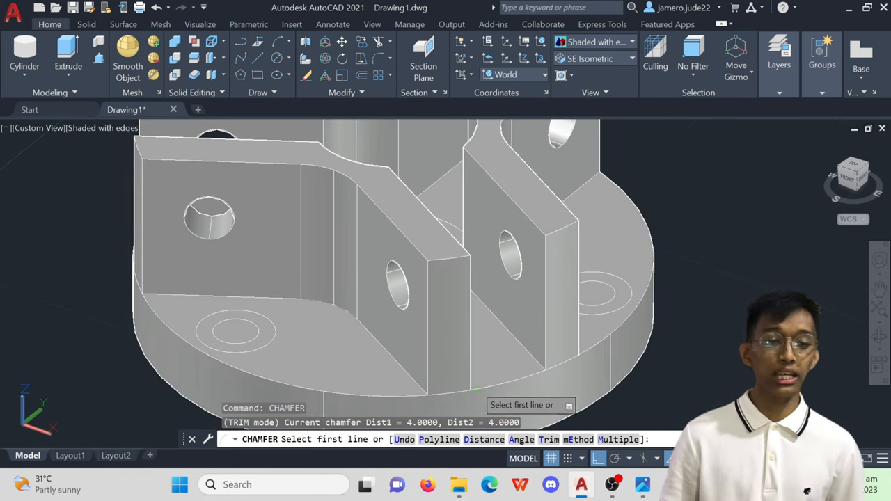
Chamfer the spoke edges with 4 mm distances.
left_click(438, 251)
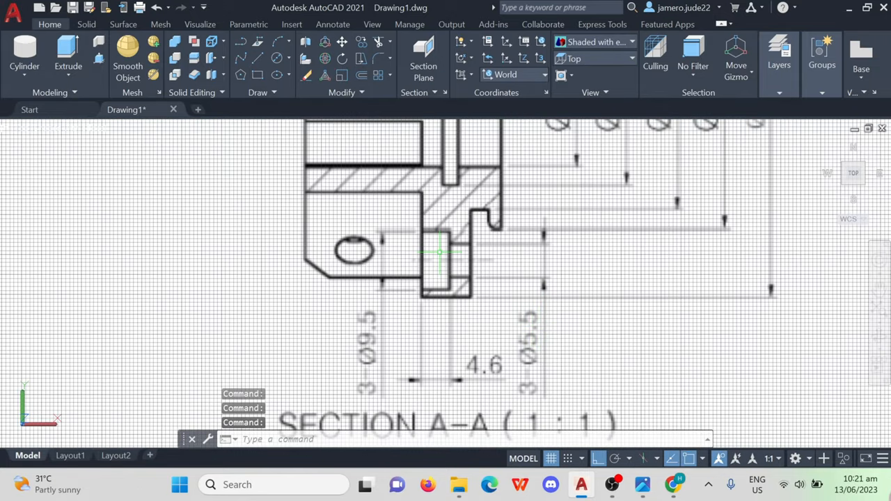
Press-pull the inner base hole circles down to form counterbores in SE Isometric.
left_click(595, 58)
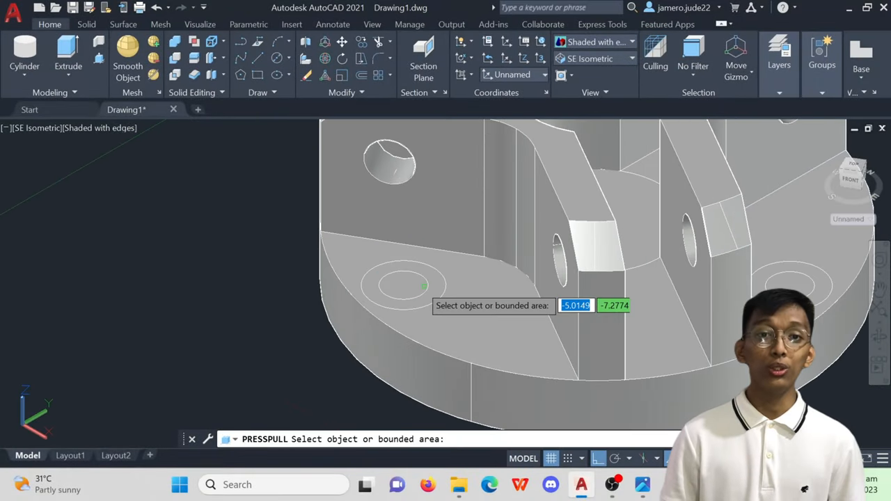
left_click(404, 286)
type("M")
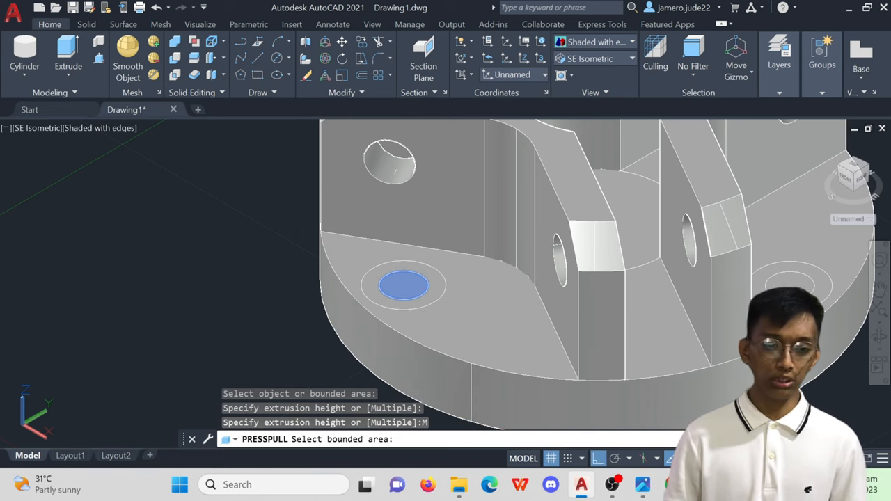
left_click(790, 286)
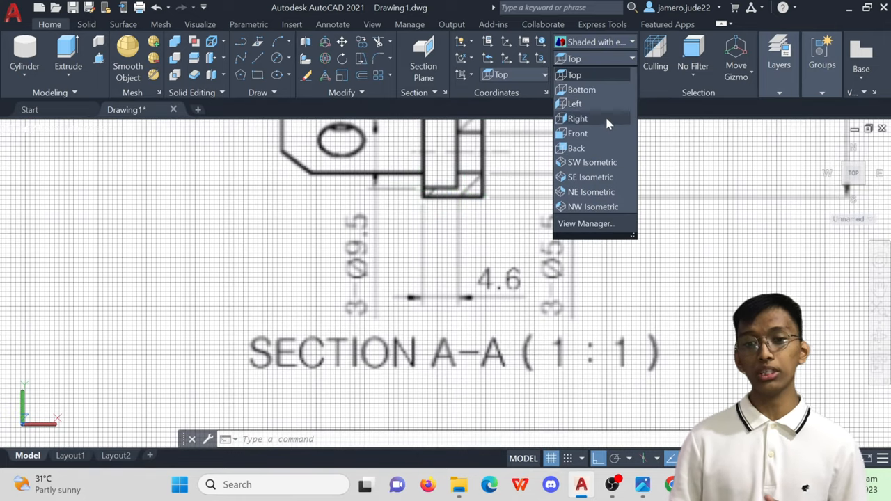
View the finished flange in SE Isometric with the UCS set to World.
left_click(590, 177)
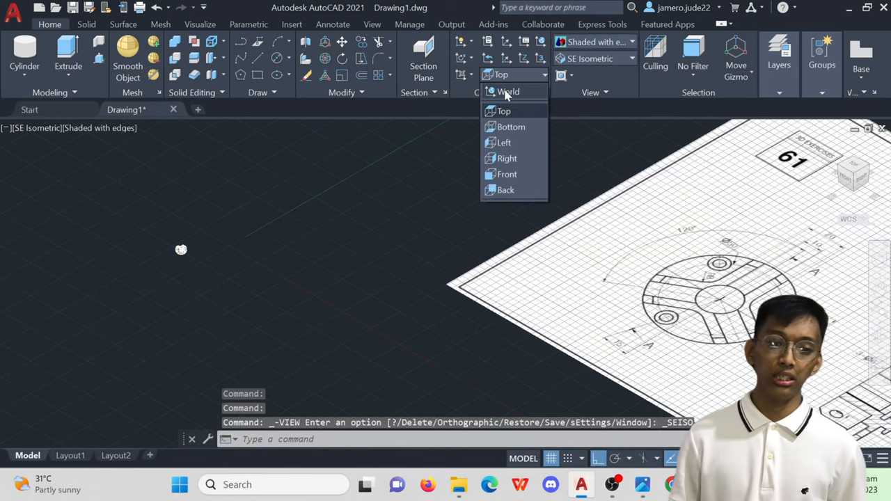
left_click(508, 91)
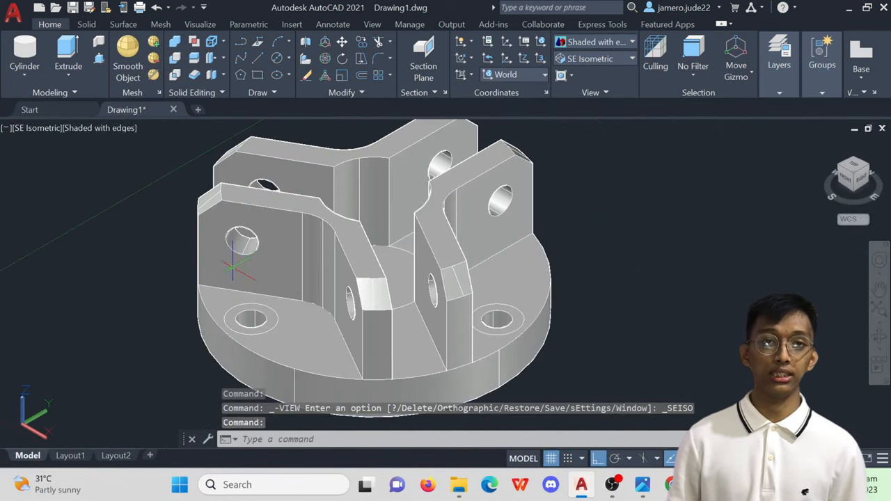